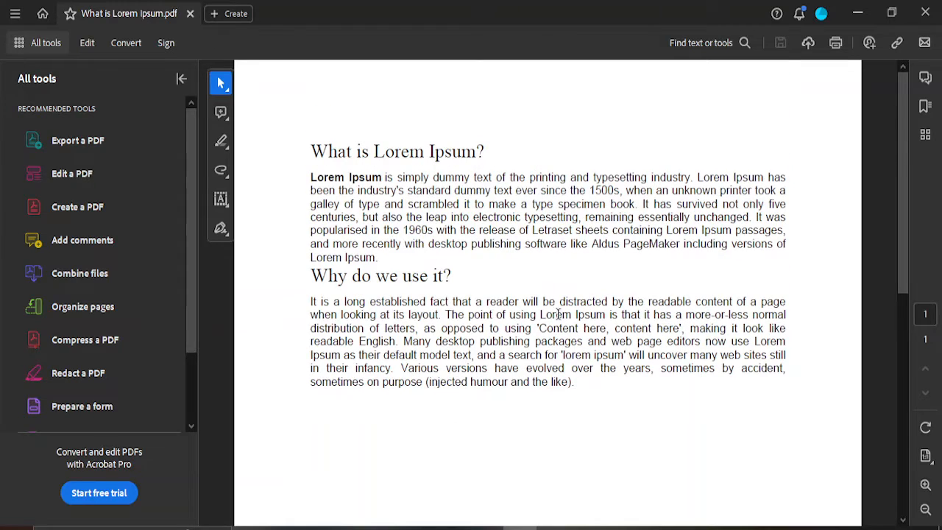
Look over the 'What is Lorem Ipsum' page in Acrobat Reader.
left_click_drag(310, 151, 526, 229)
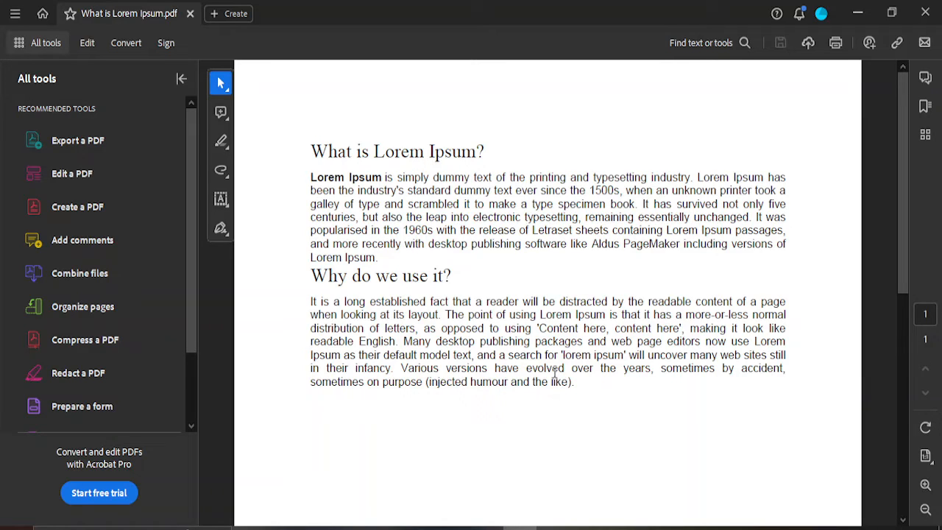
mouse_move(555, 216)
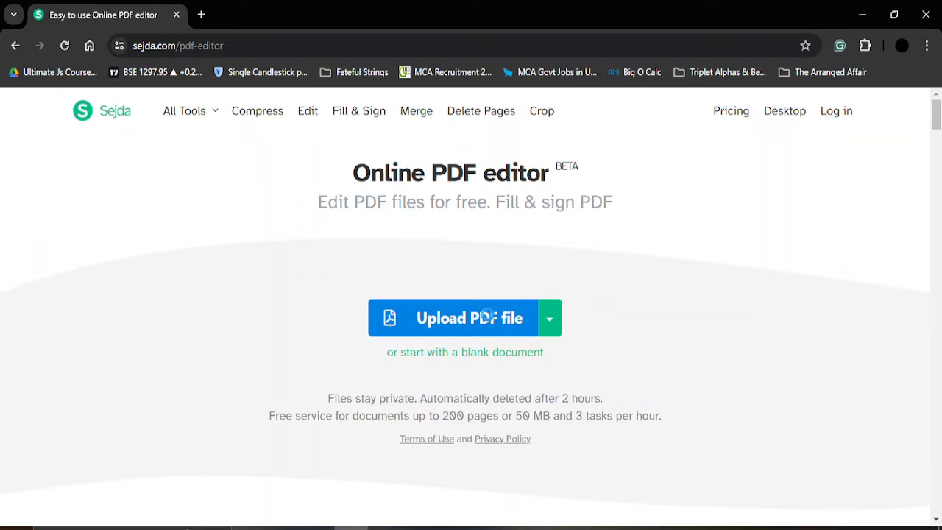
Upload 'What is Lorem Ipsum' from the Desktop into Sejda for editing.
left_click(469, 317)
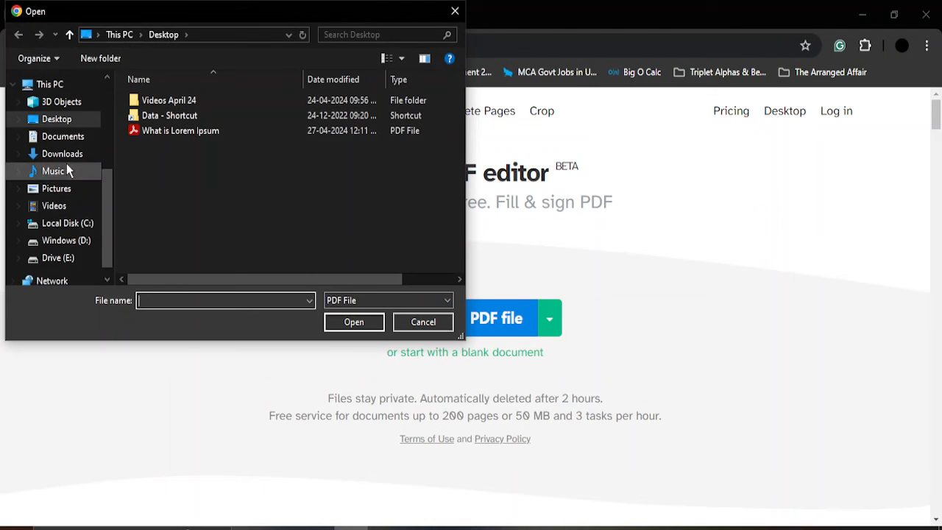
left_click(422, 321)
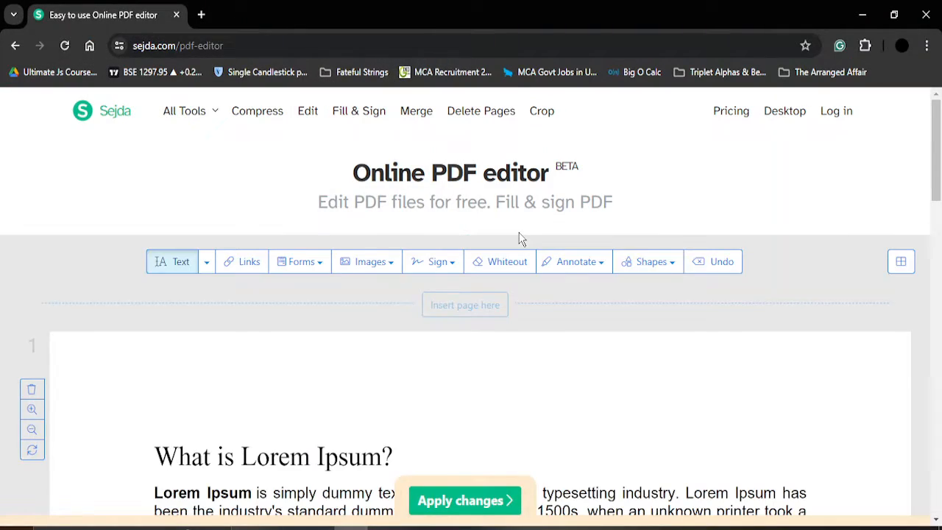
scroll("down", 3)
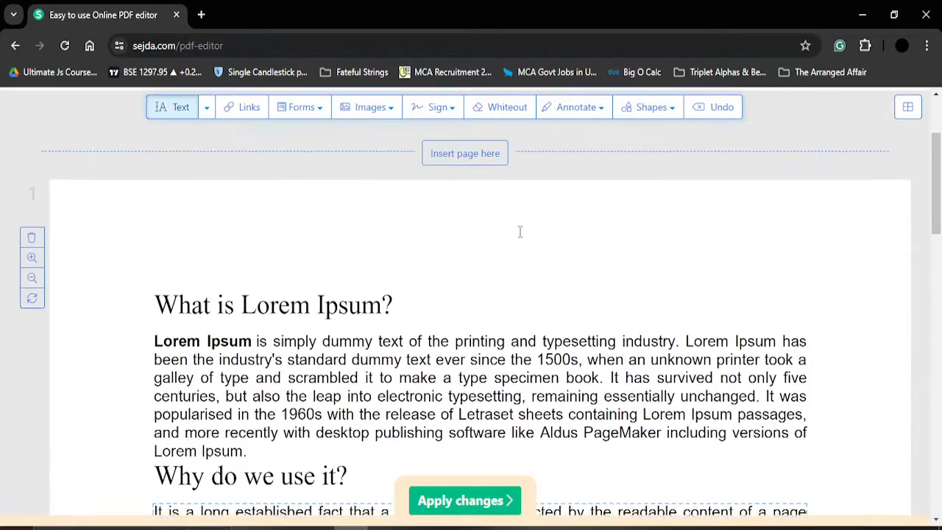
mouse_move(366, 117)
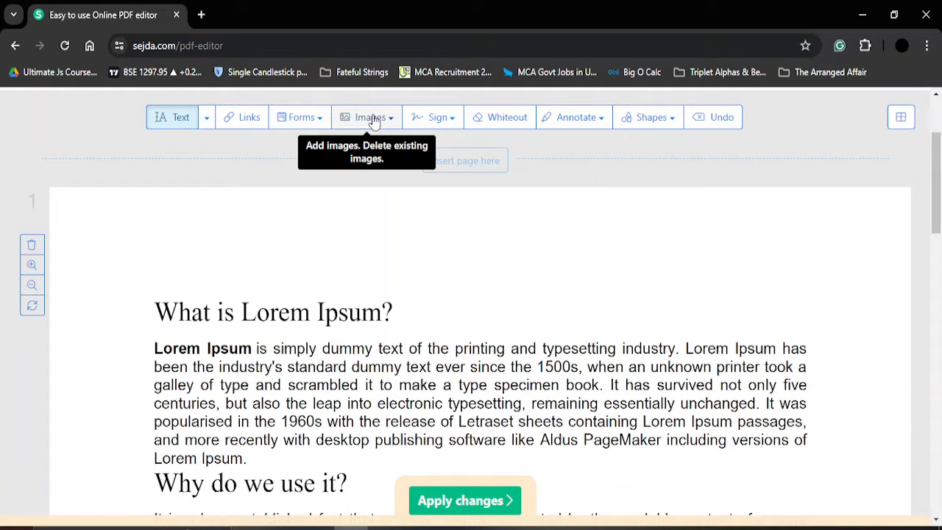
Insert the 'Img' photo from the Desktop onto the page via Images > New Image.
left_click(180, 117)
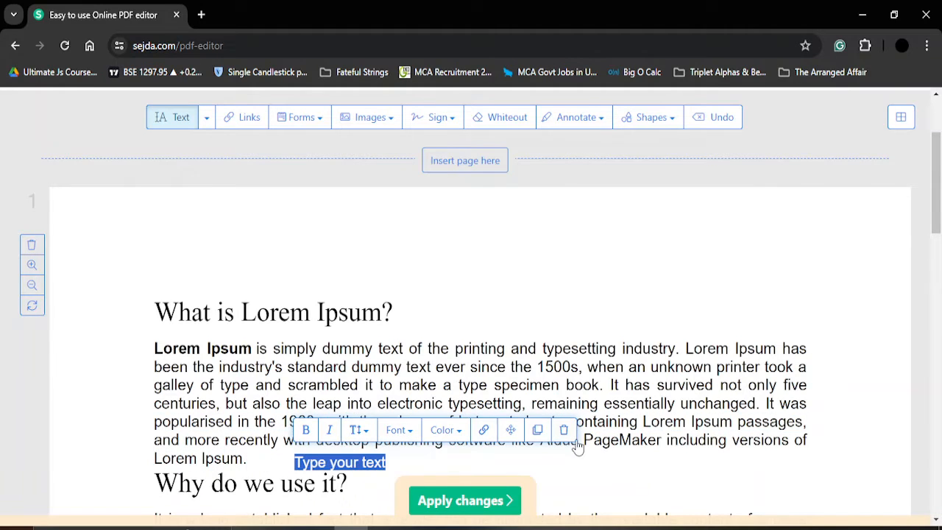
left_click(366, 117)
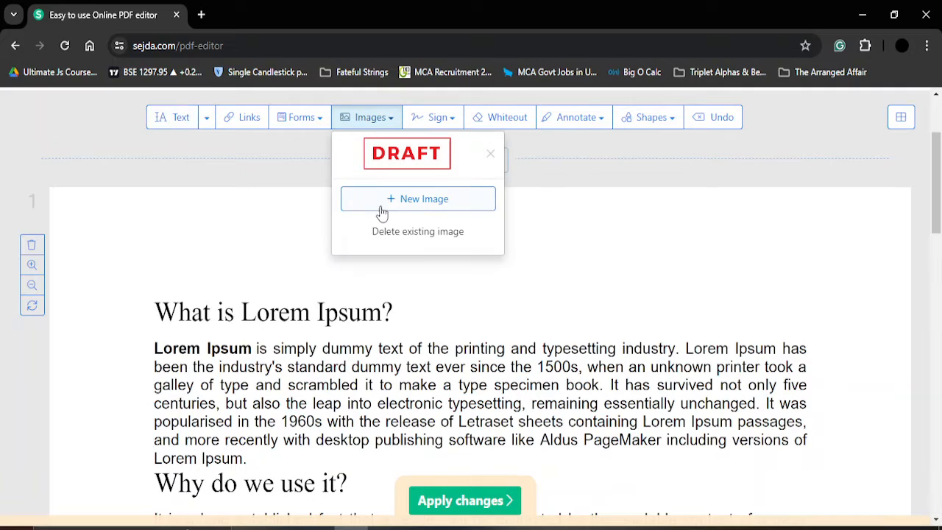
left_click(417, 199)
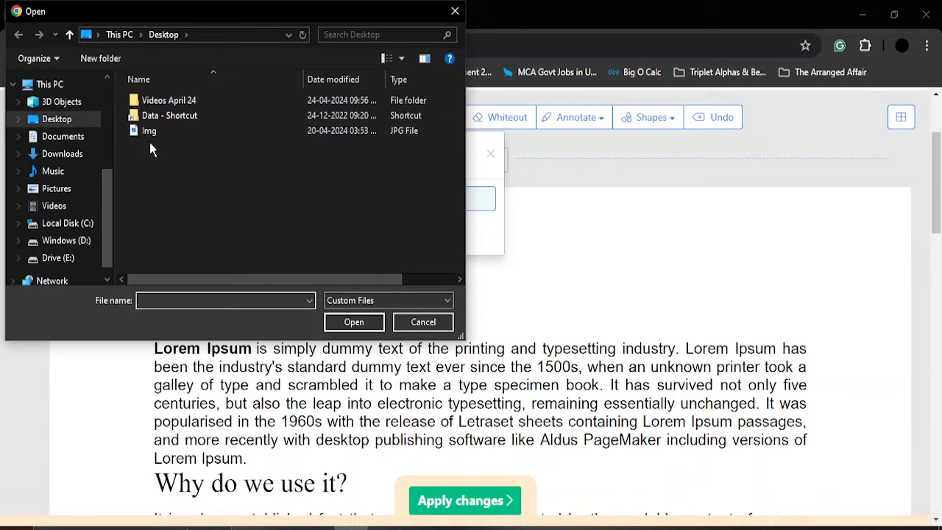
left_click(422, 321)
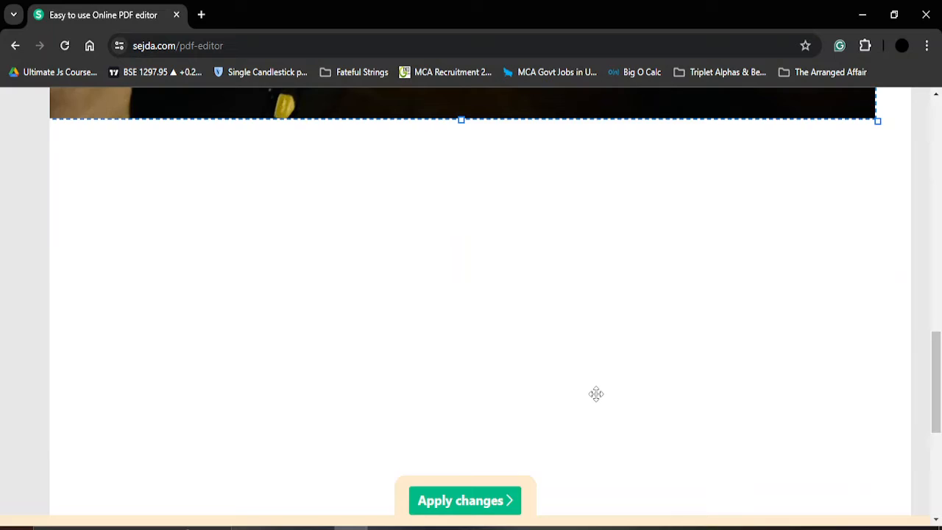
Shrink the night seaside photo and centre it below the 'Why do we use it?' paragraph.
scroll("up", 3)
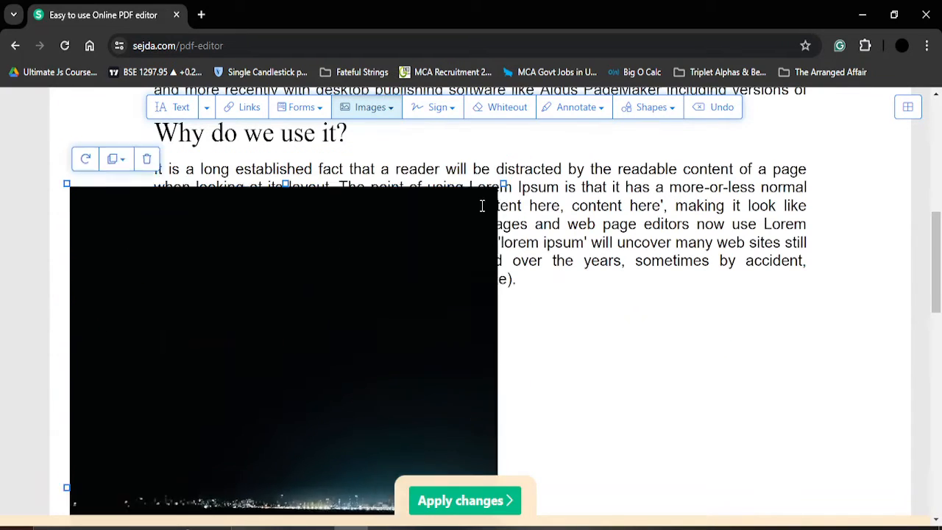
left_click_drag(282, 346, 494, 412)
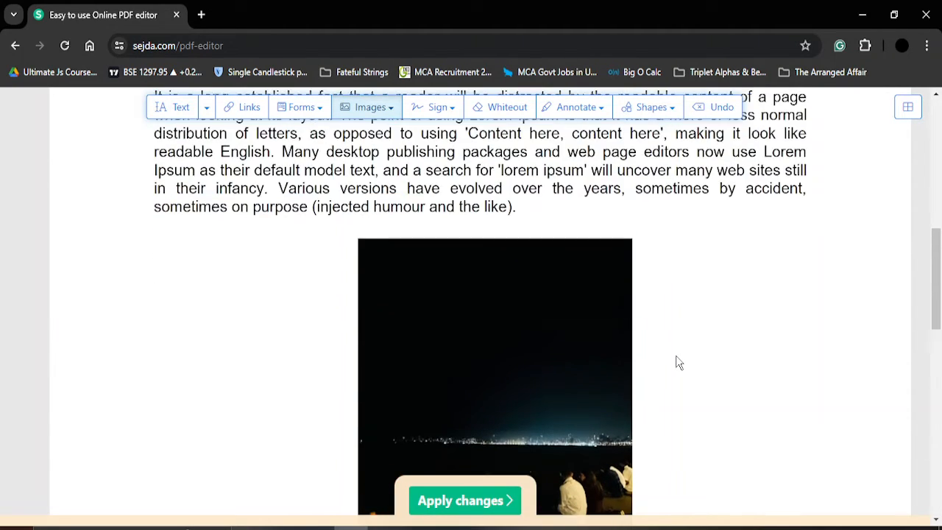
Apply changes and download the PDF to the Desktop as 'What is Lorem Ipsum -img.pdf'.
left_click(464, 500)
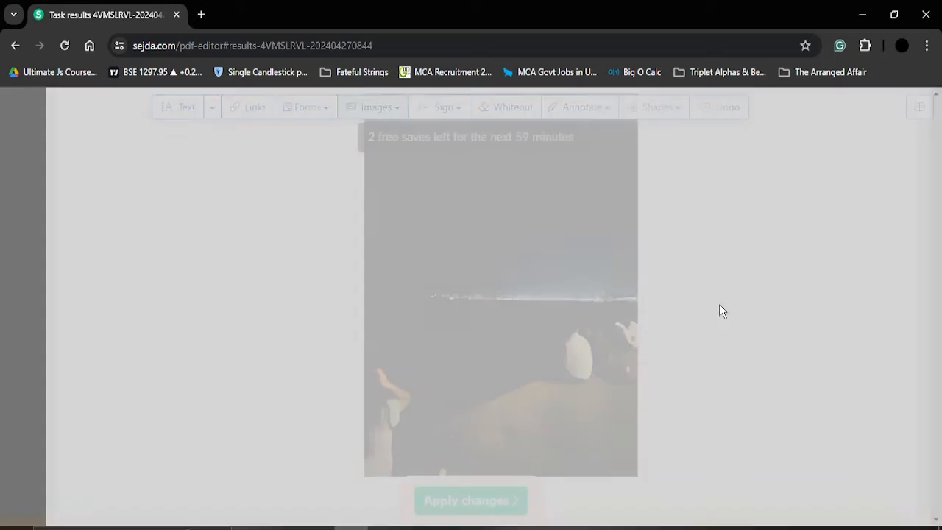
left_click(471, 501)
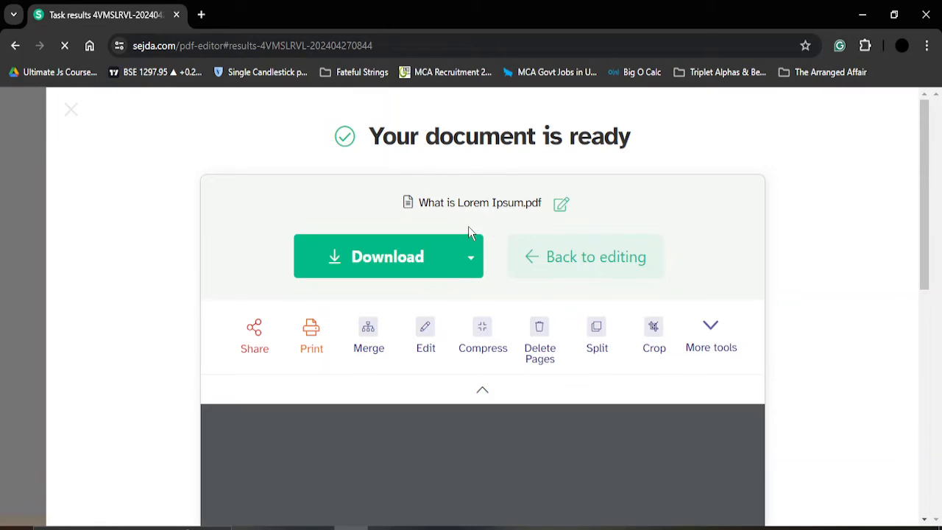
left_click(388, 256)
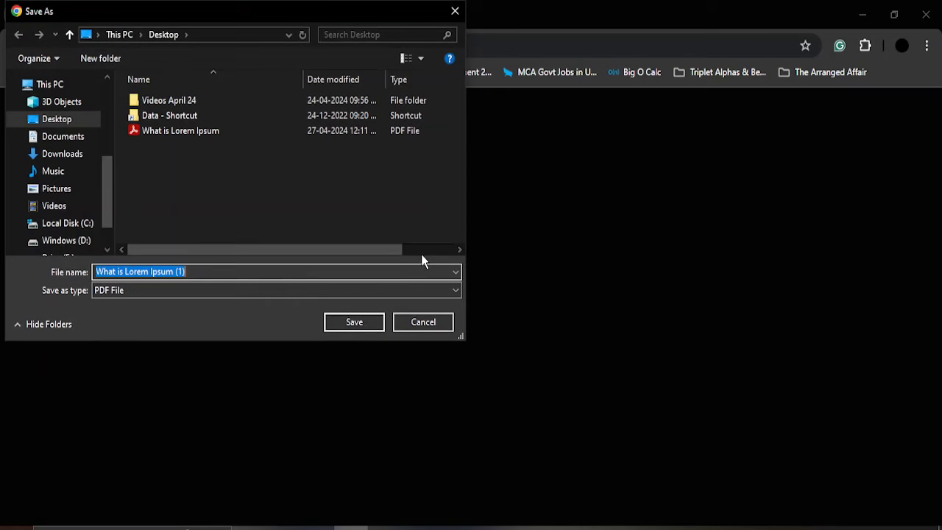
left_click(257, 271)
type("-")
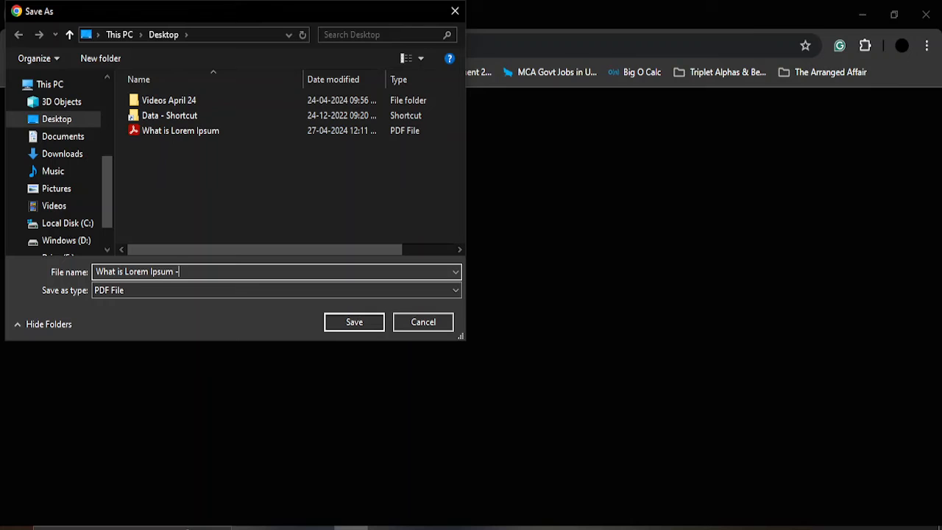
left_click(354, 321)
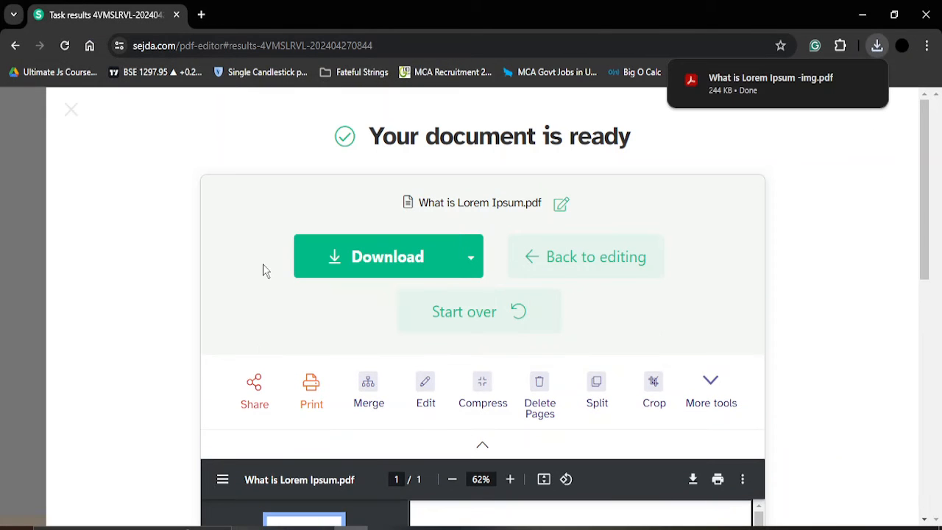
Open 'What is Lorem Ipsum -img.pdf' in Chrome and check the photo below the text.
left_click(770, 77)
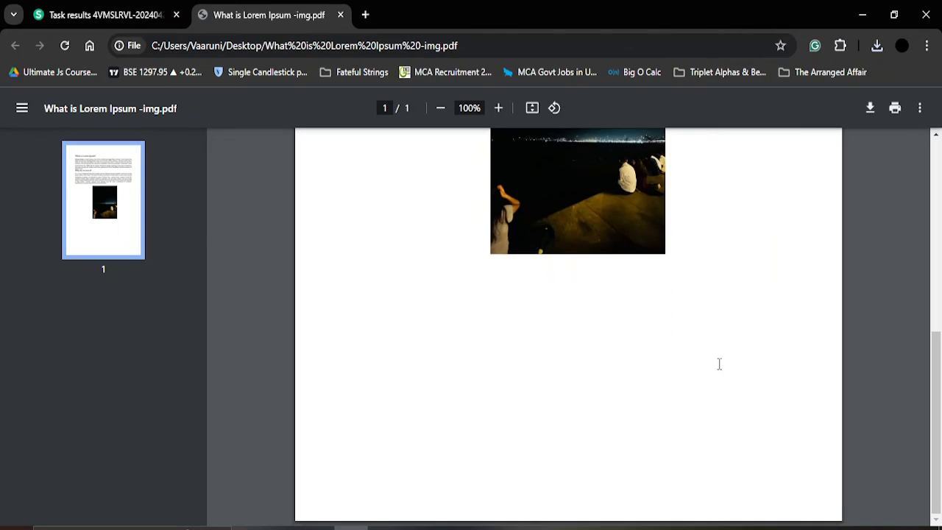
scroll("up", 3)
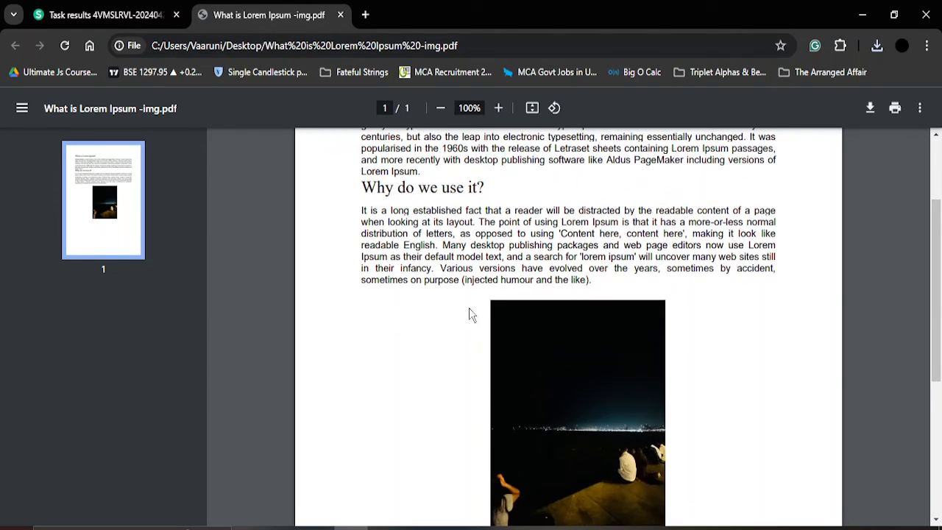
scroll("down", 3)
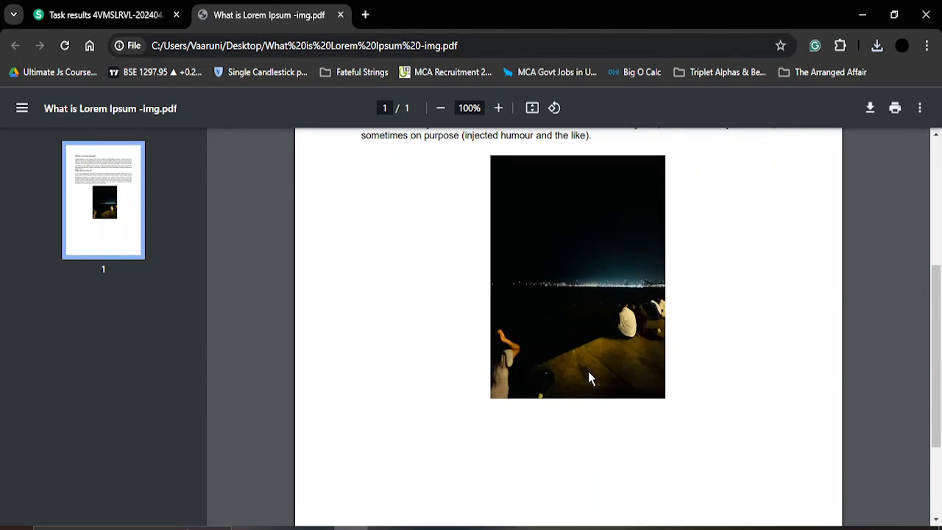
mouse_move(556, 514)
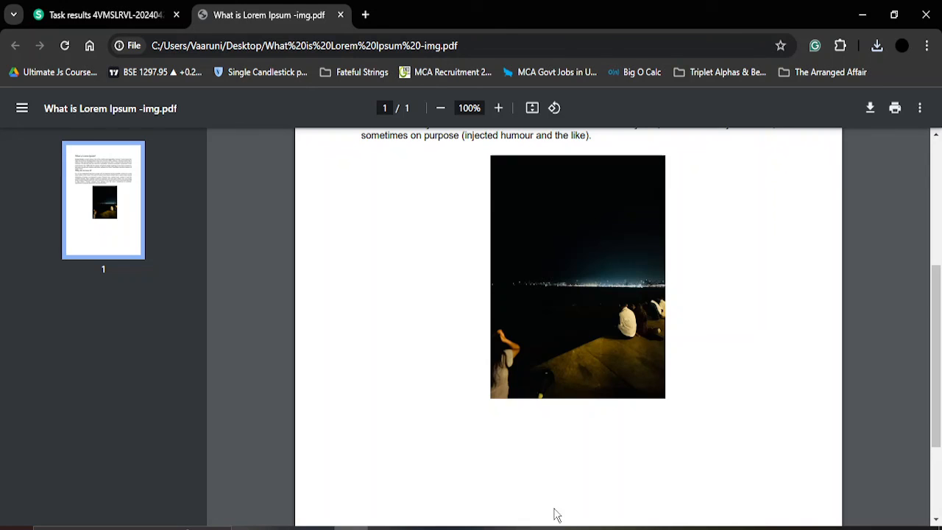